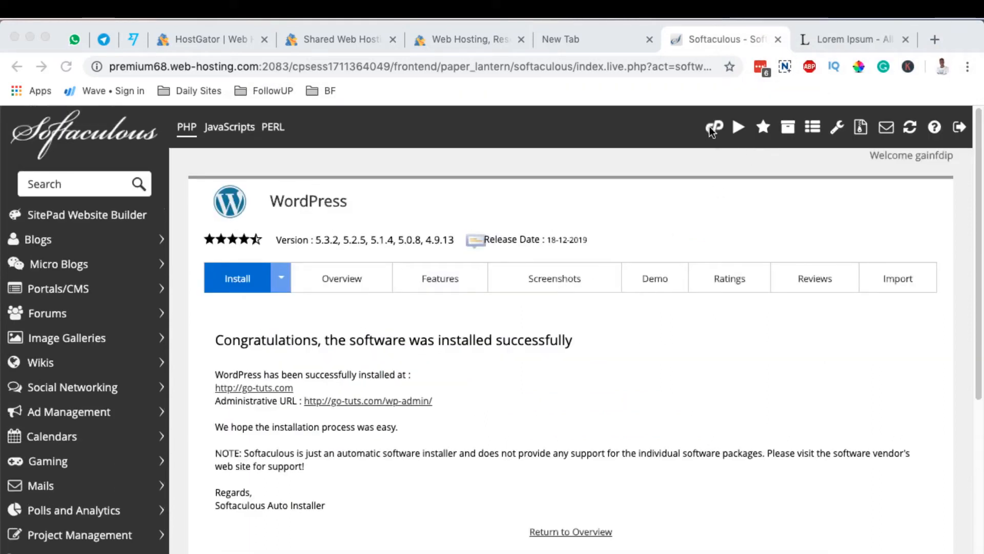
mouse_move(714, 127)
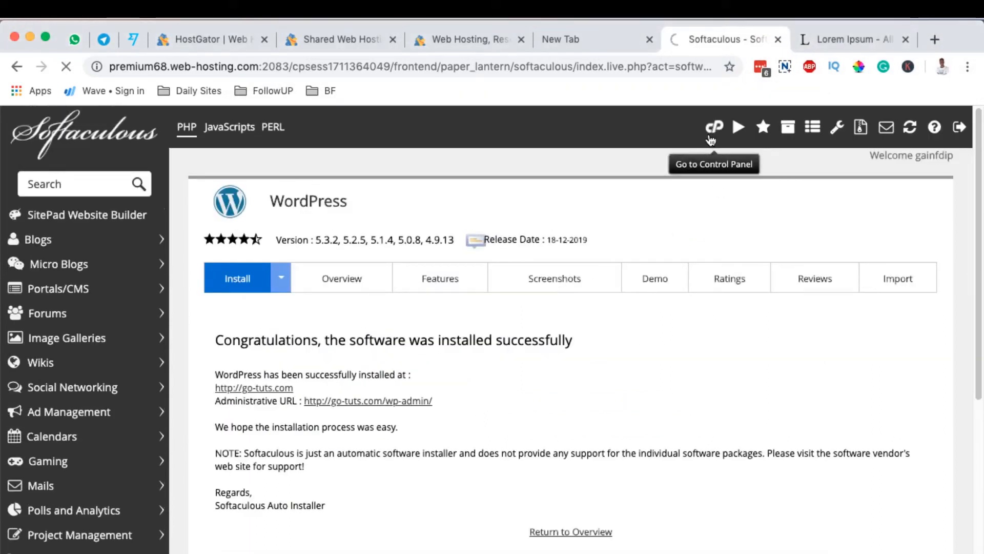
Step: Return from Softaculous to the cPanel dashboard and bring its Email section into view
left_click(714, 127)
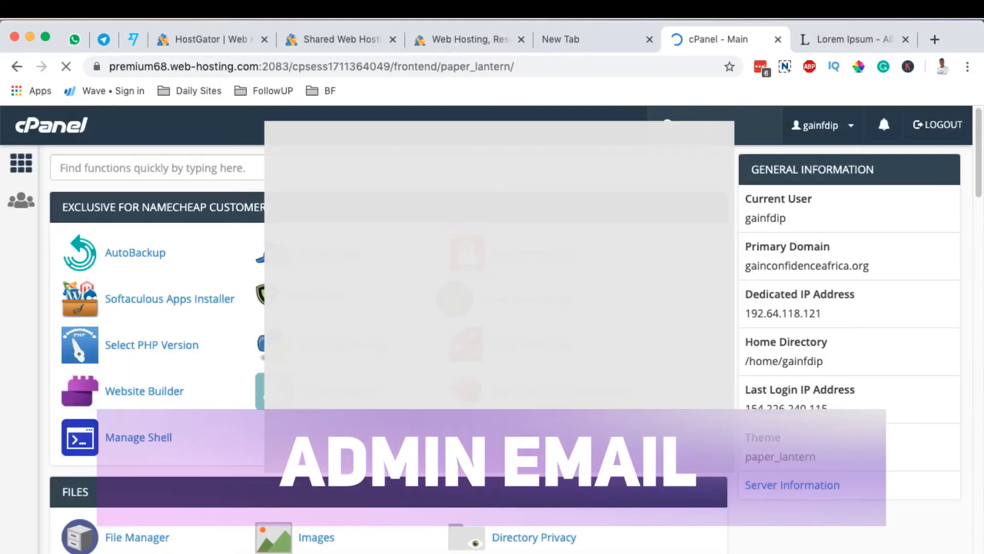
scroll("down", 3)
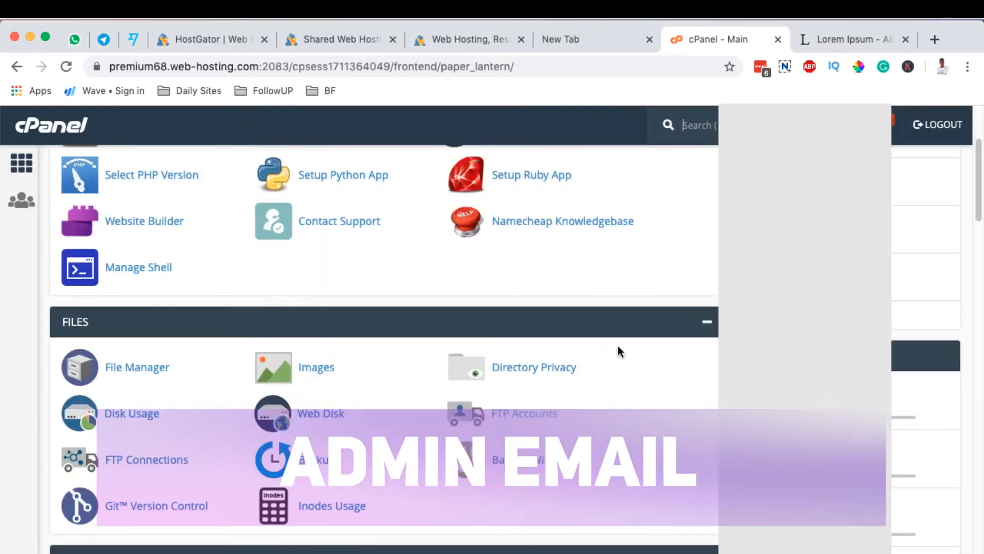
scroll("down", 3)
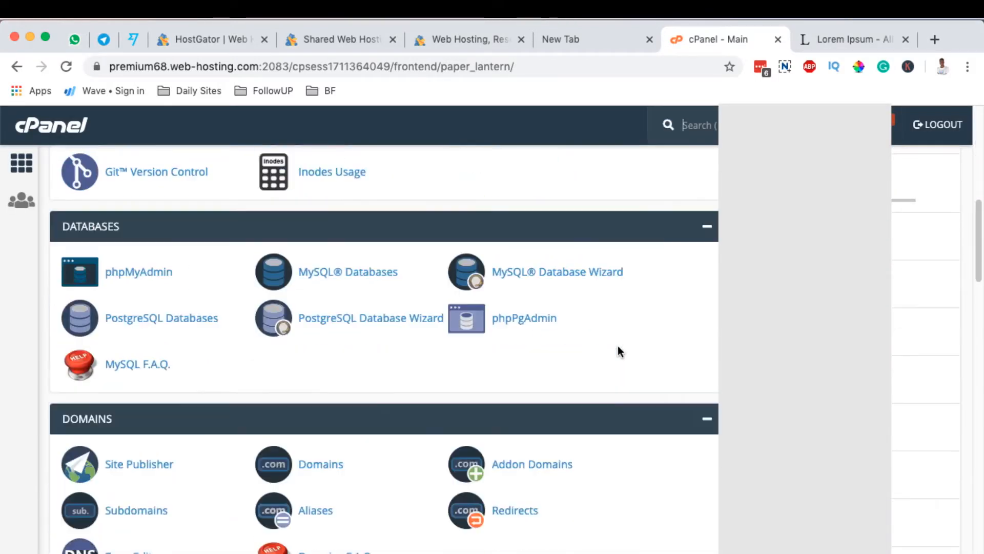
scroll("down", 3)
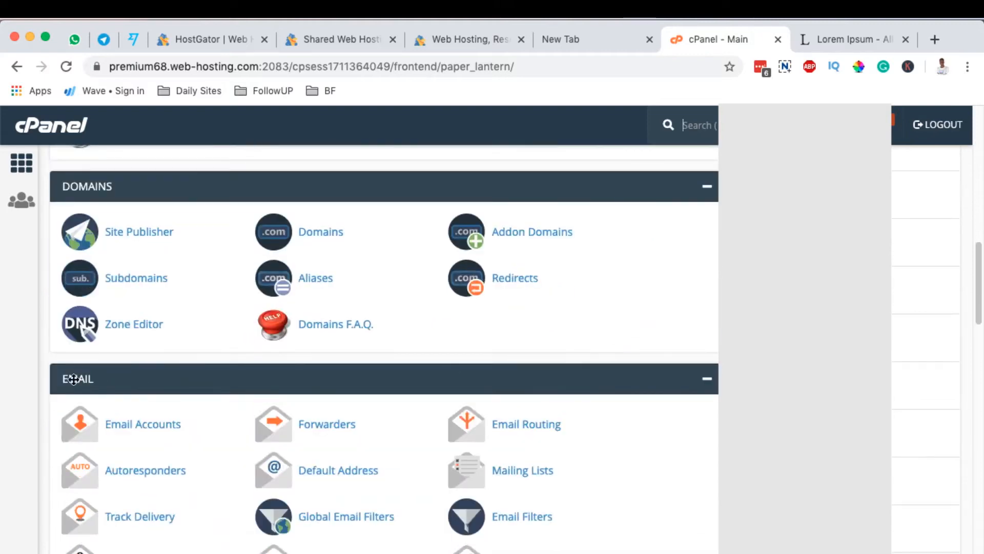
scroll("down", 3)
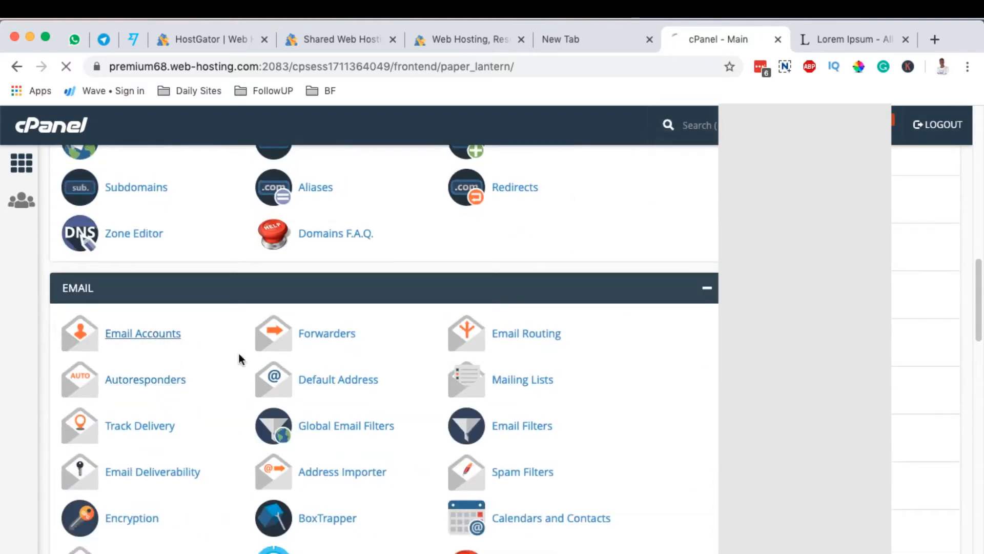
left_click(143, 332)
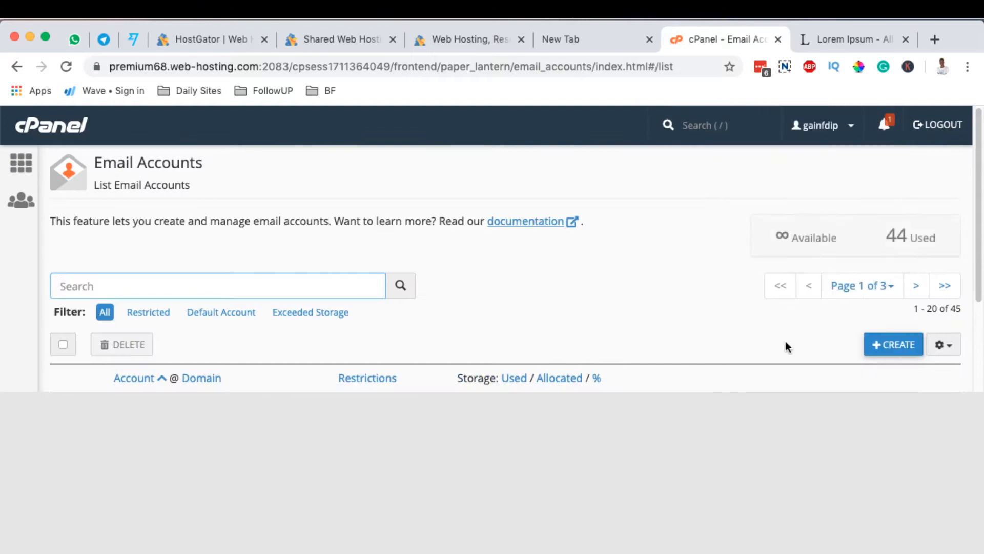
left_click(893, 344)
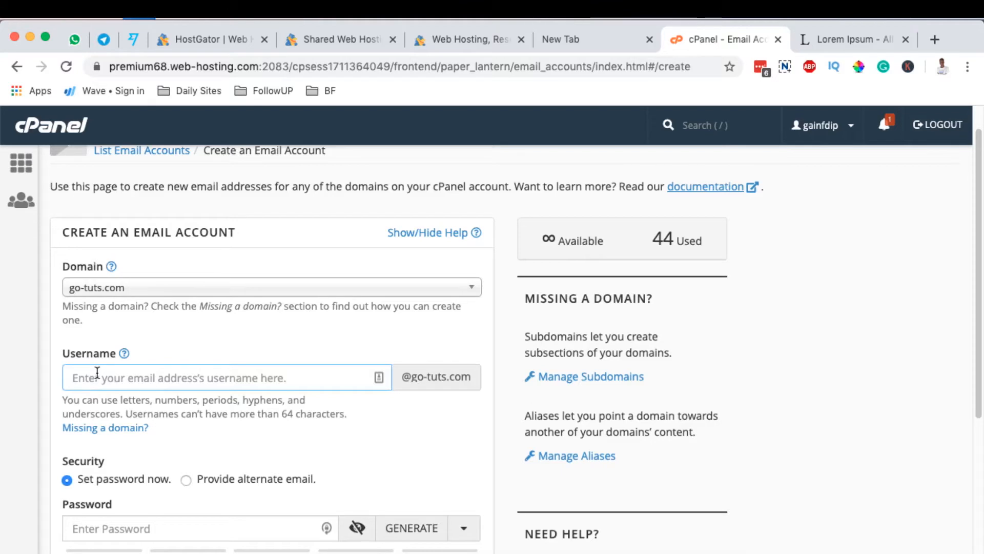
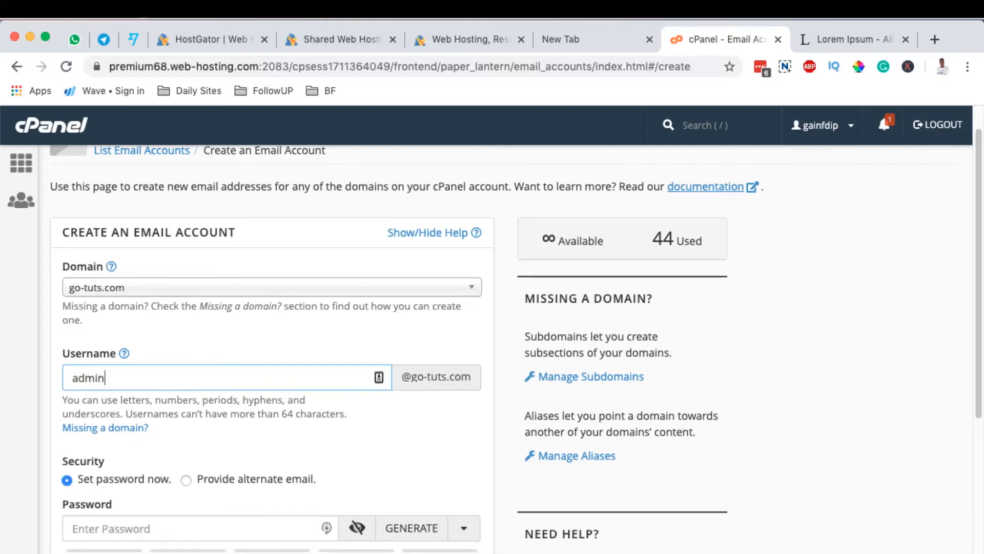
scroll("down", 3)
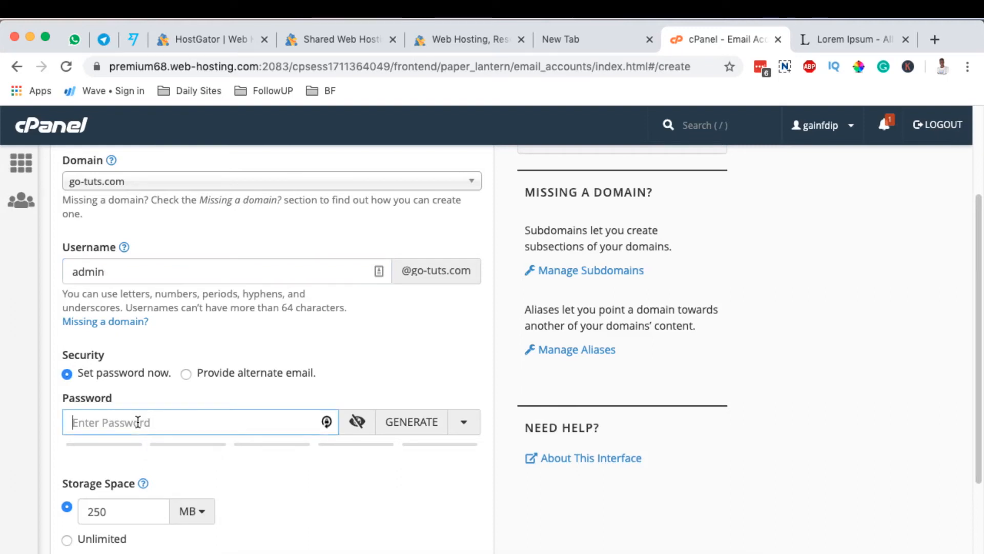
left_click(411, 422)
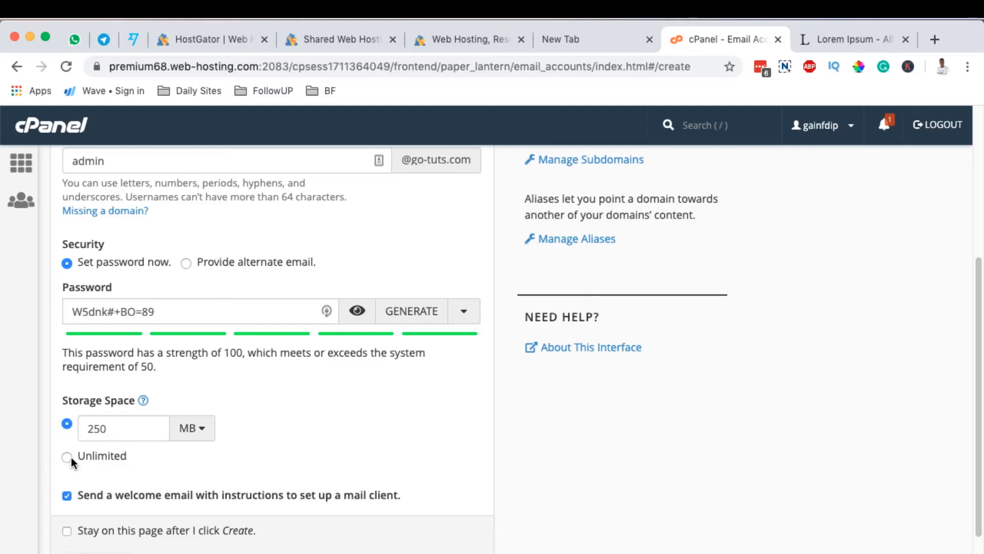
left_click(67, 455)
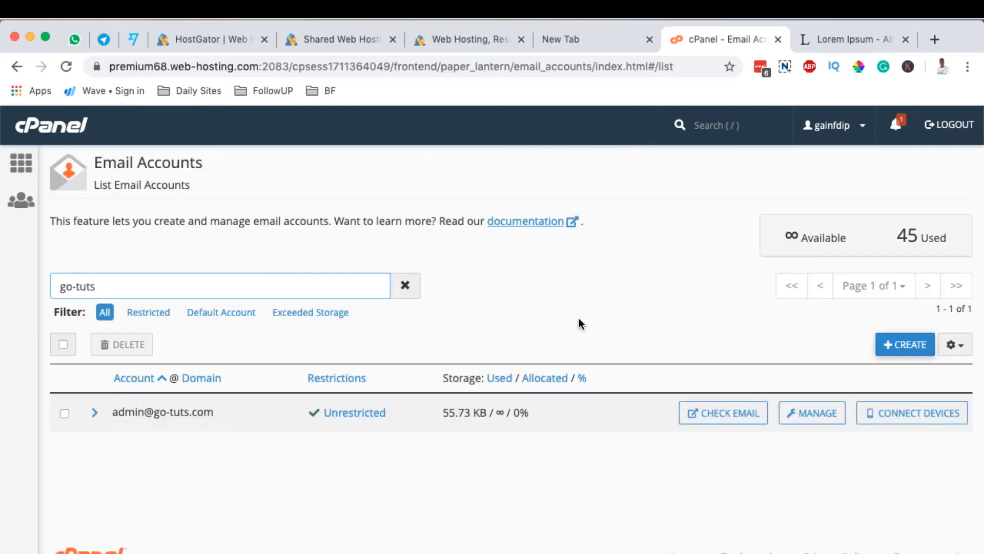
mouse_move(132, 415)
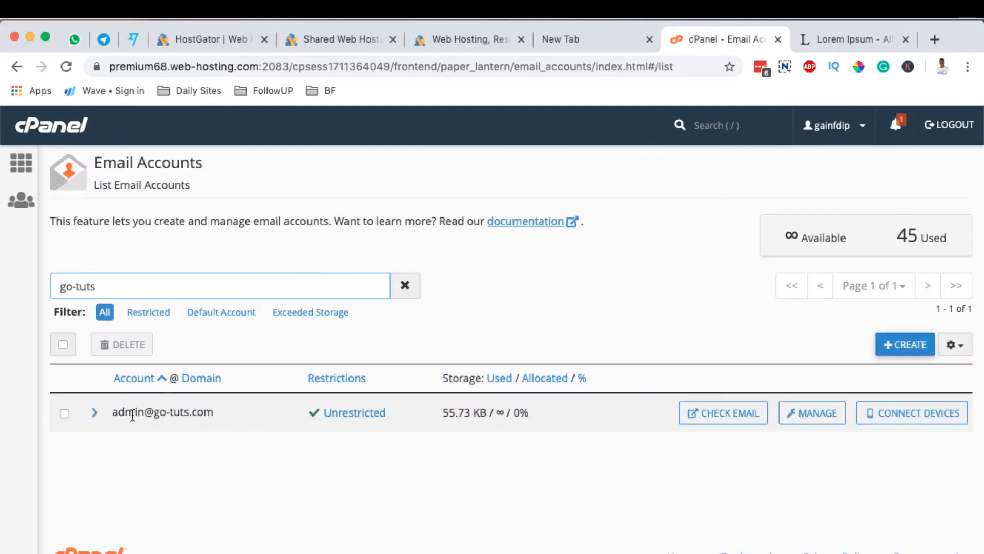
mouse_move(333, 444)
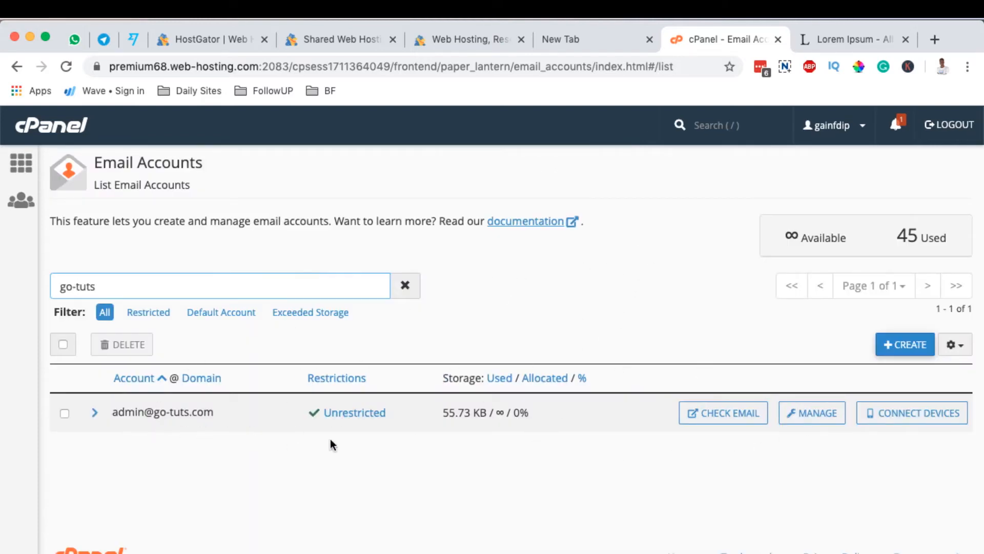
mouse_move(166, 407)
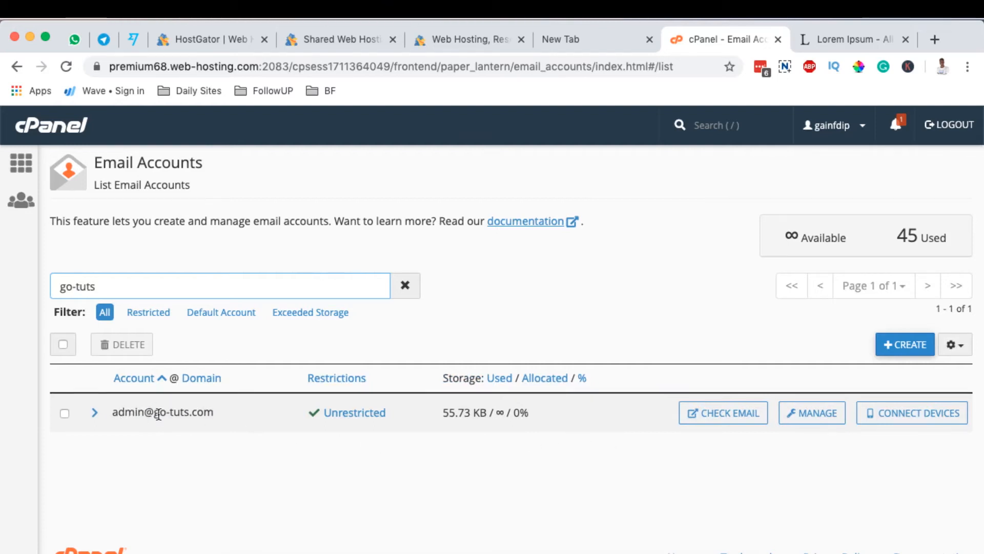
mouse_move(745, 455)
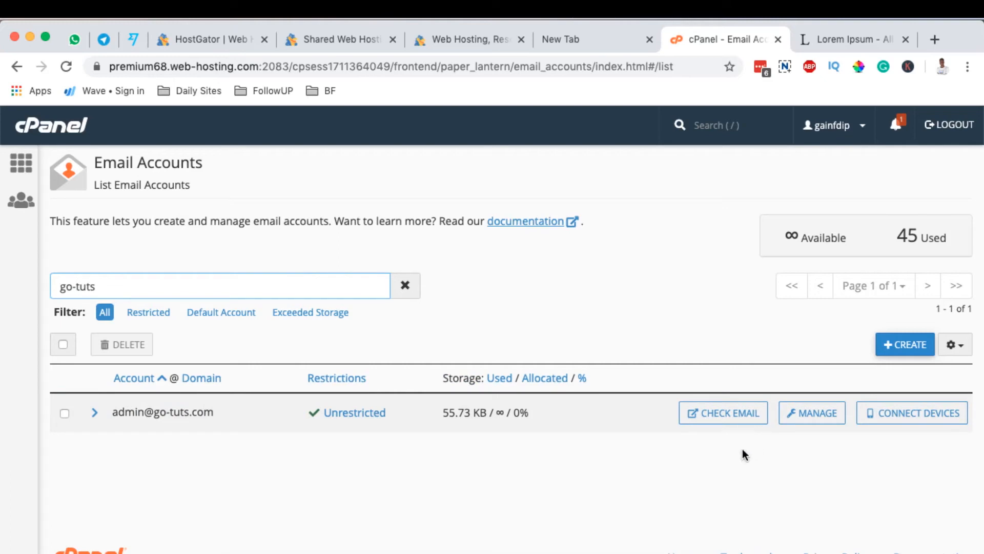
mouse_move(735, 454)
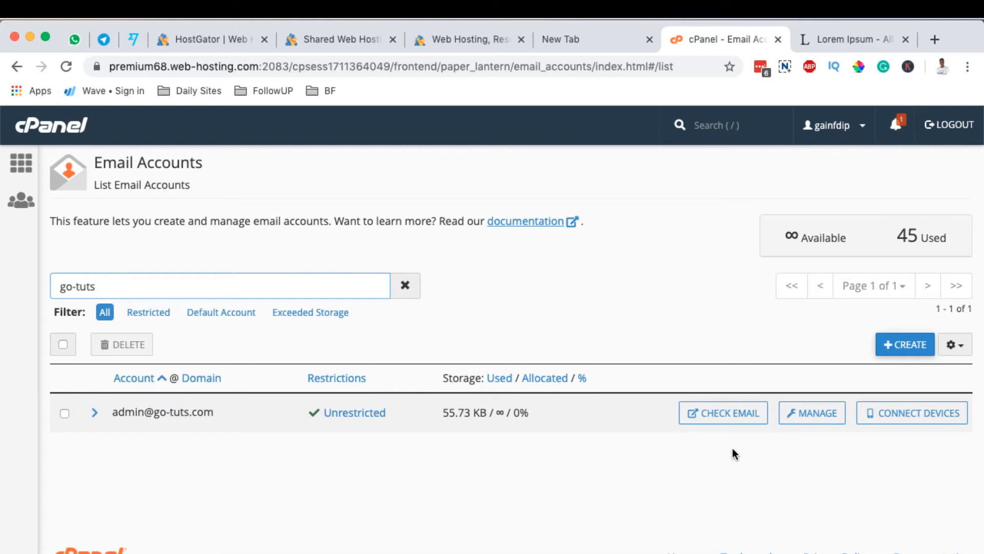
left_click(722, 412)
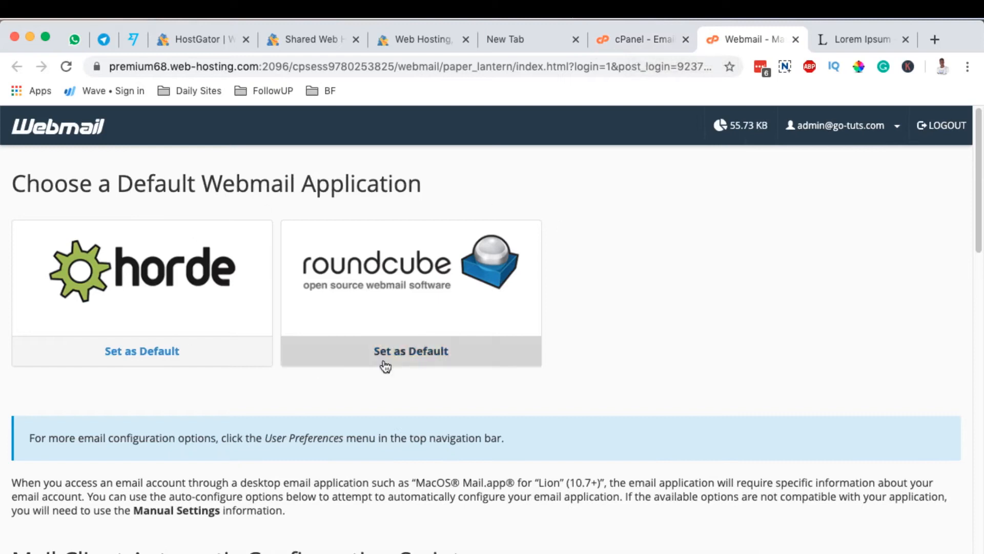
left_click(411, 350)
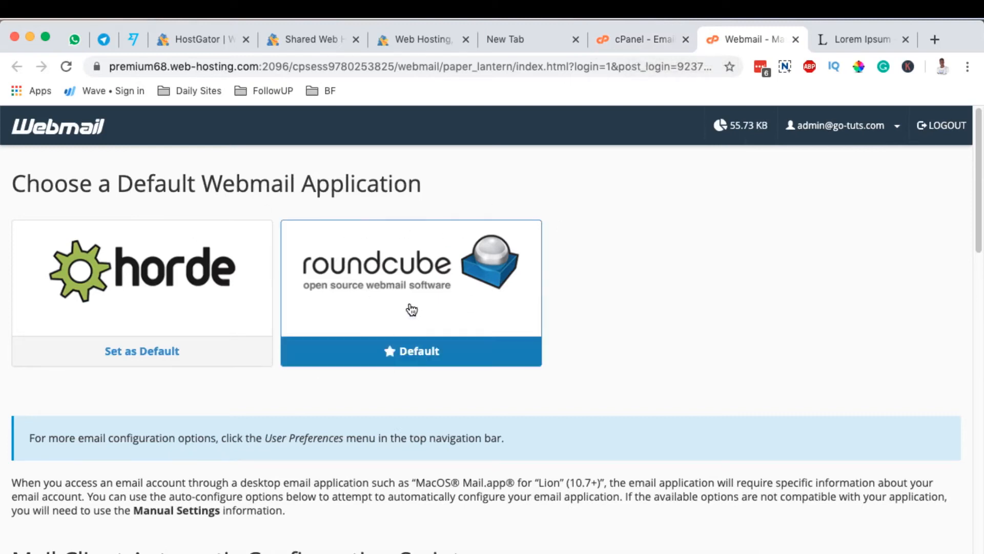
mouse_move(414, 302)
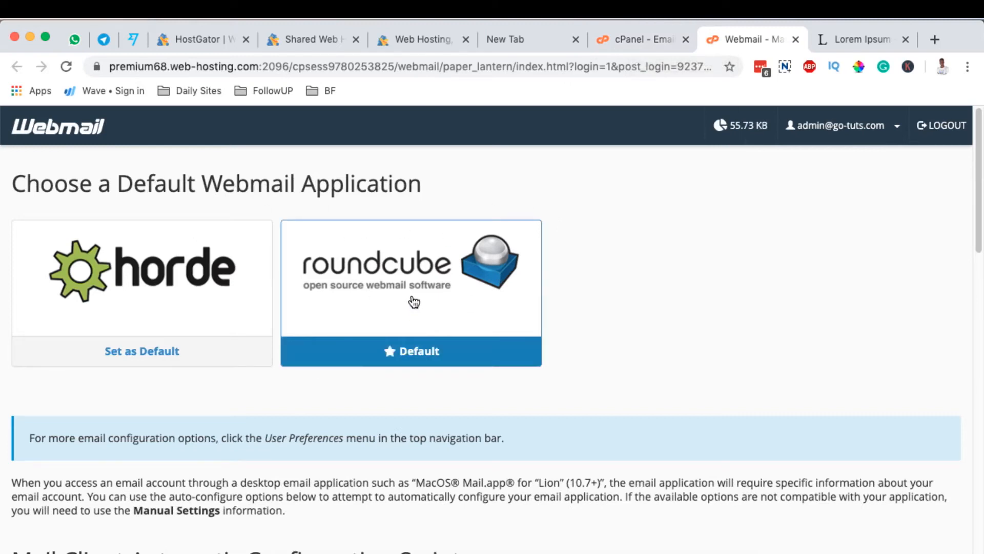
left_click(411, 283)
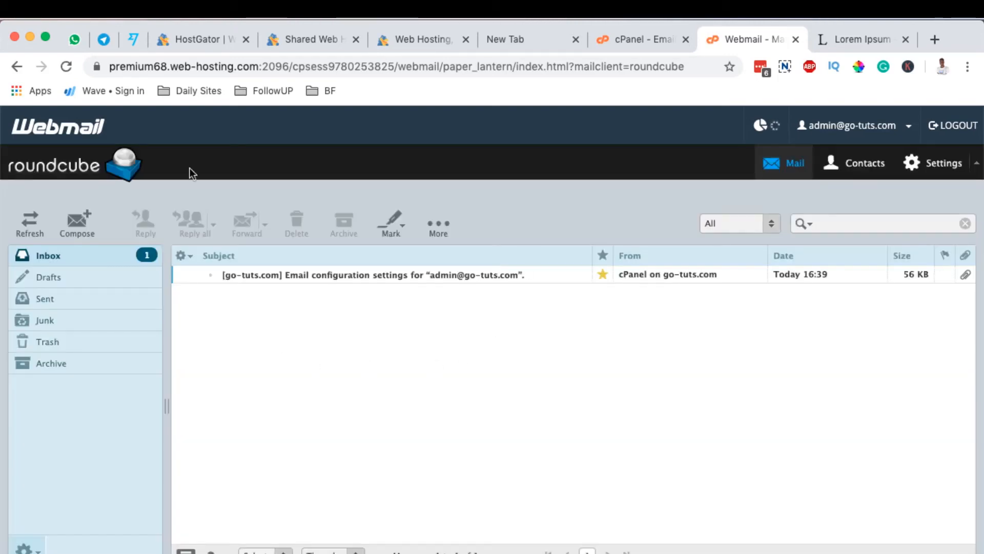
mouse_move(489, 381)
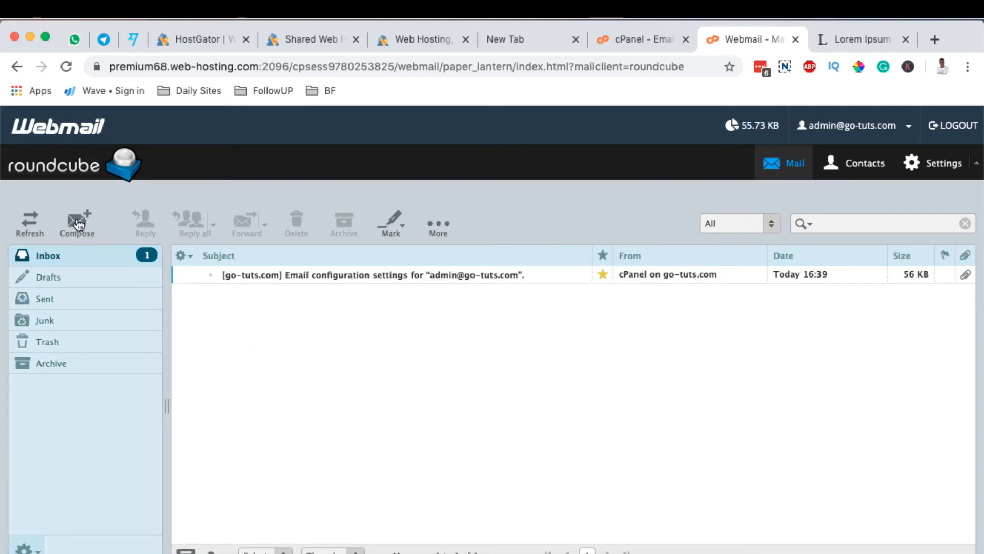
mouse_move(640, 391)
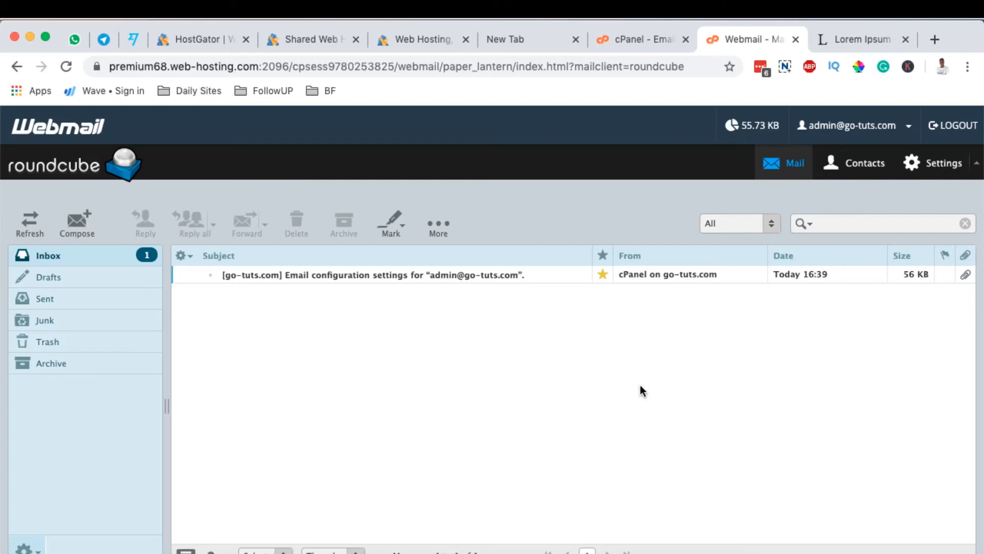
mouse_move(386, 306)
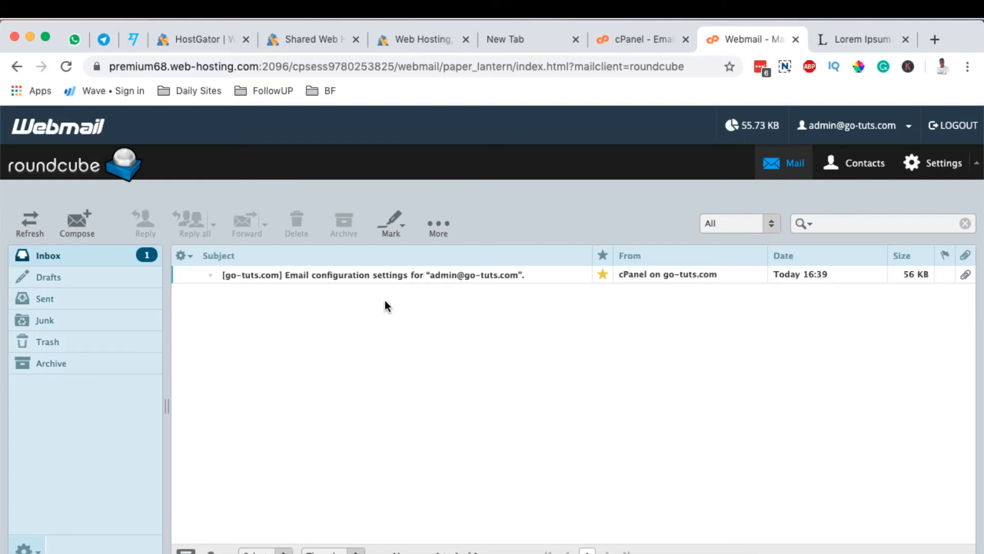
mouse_move(686, 115)
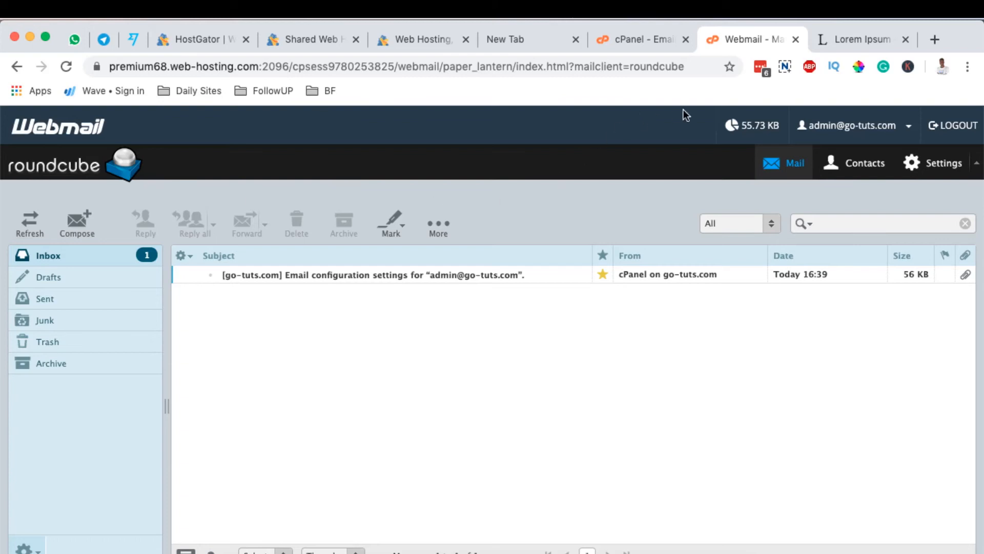
mouse_move(953, 125)
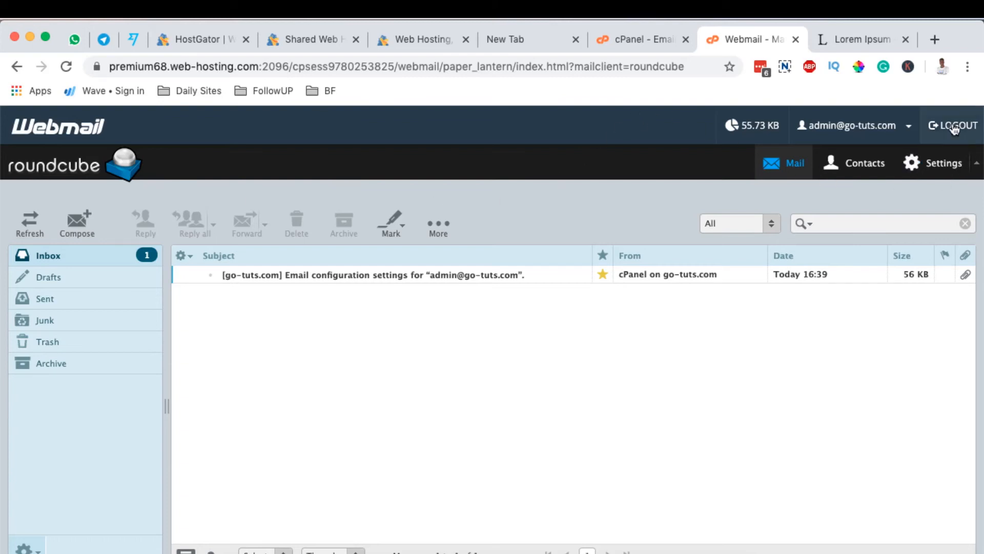
left_click(955, 125)
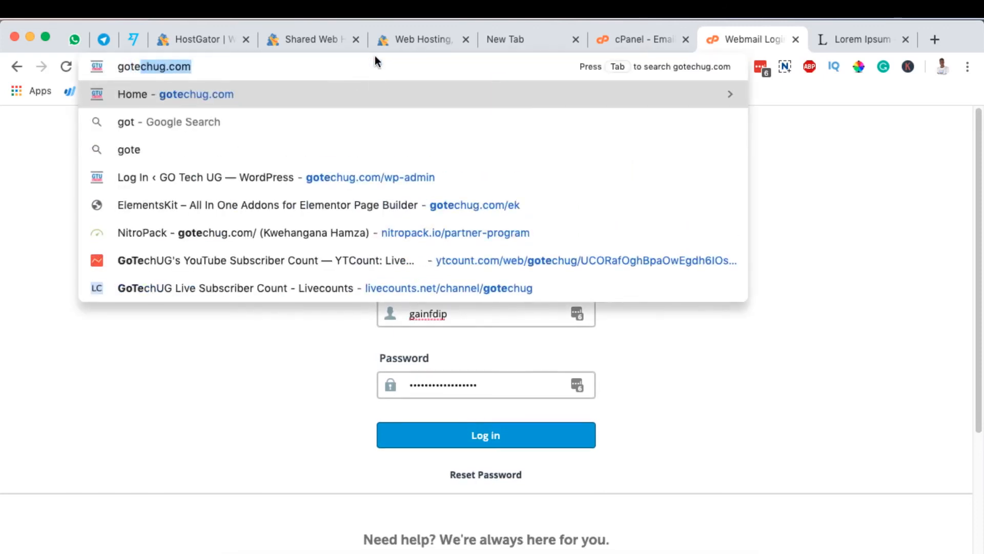
Step: Navigate to go-tuts.com/webmail and continue to the port 2096 Webmail login page
type("go-tuts.com")
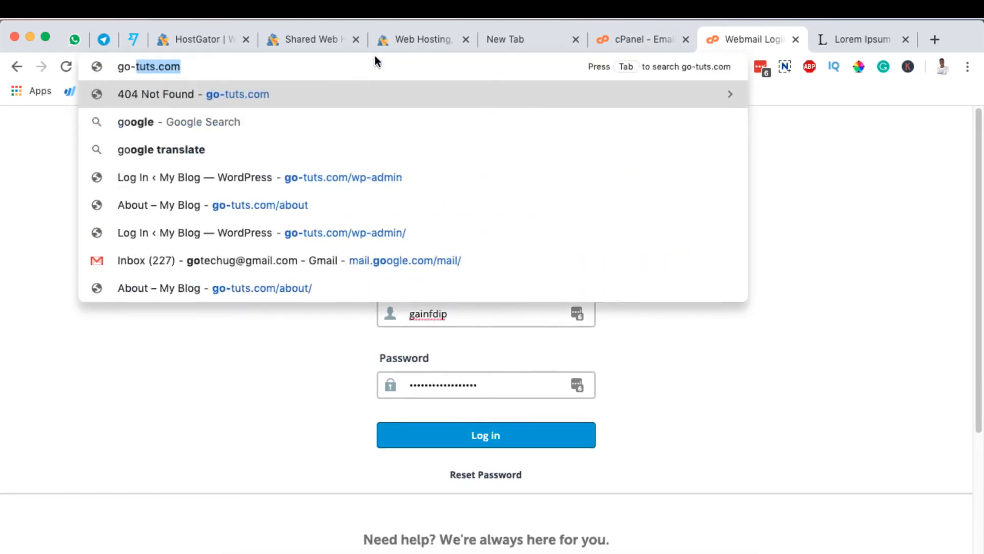
type("/")
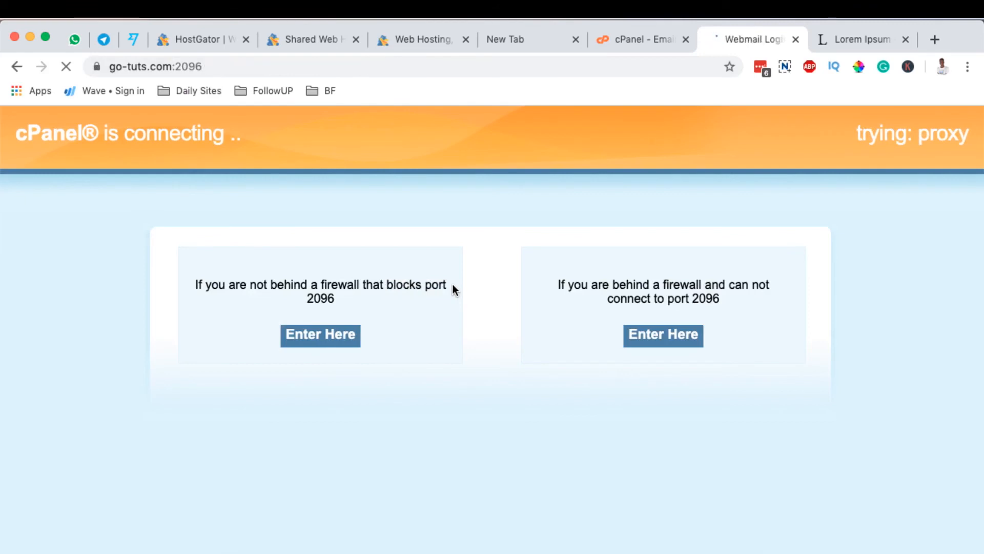
left_click(320, 335)
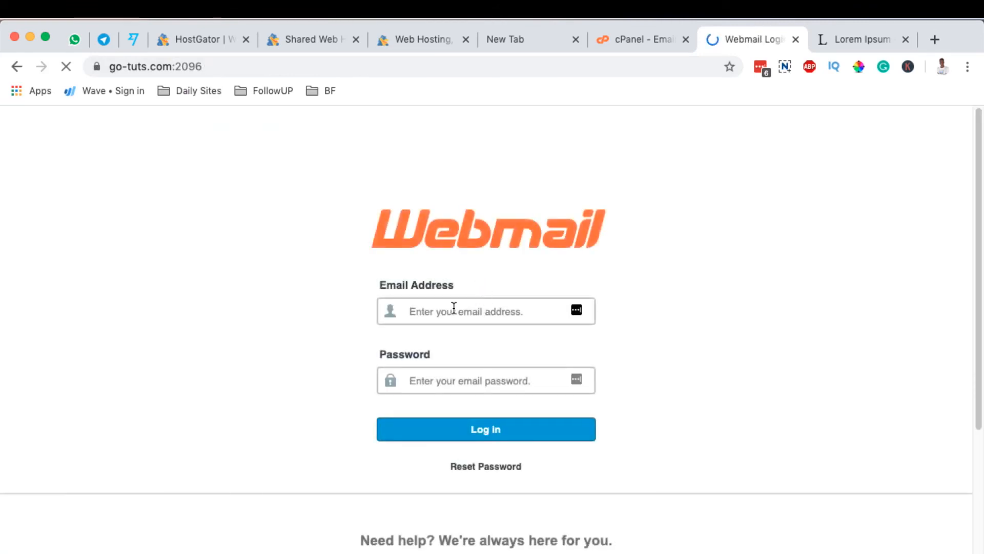
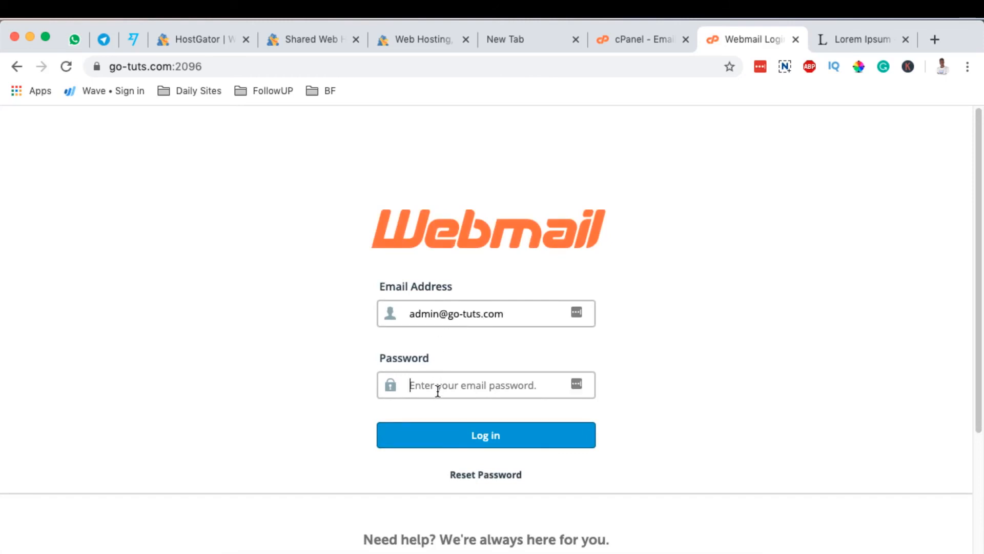
type("password")
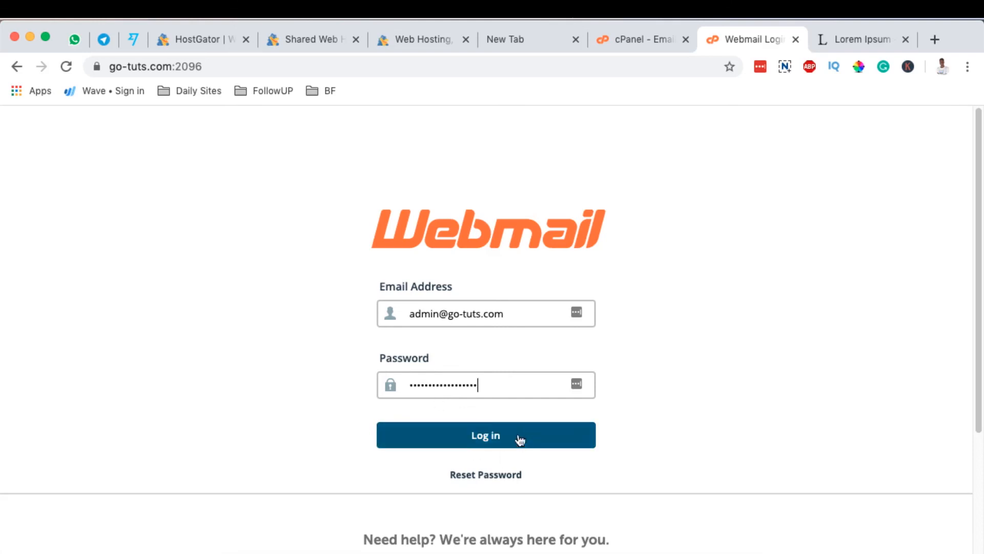
mouse_move(675, 390)
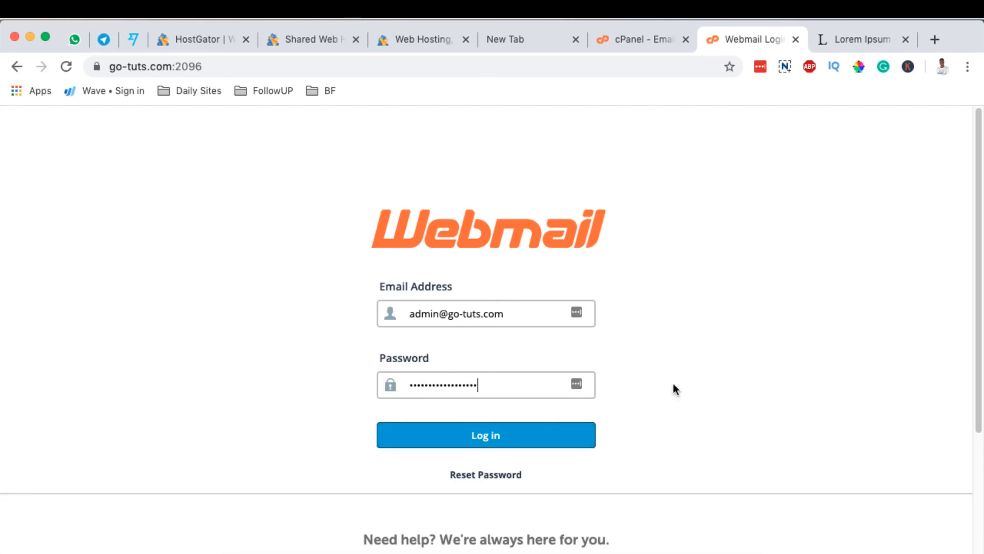
mouse_move(736, 291)
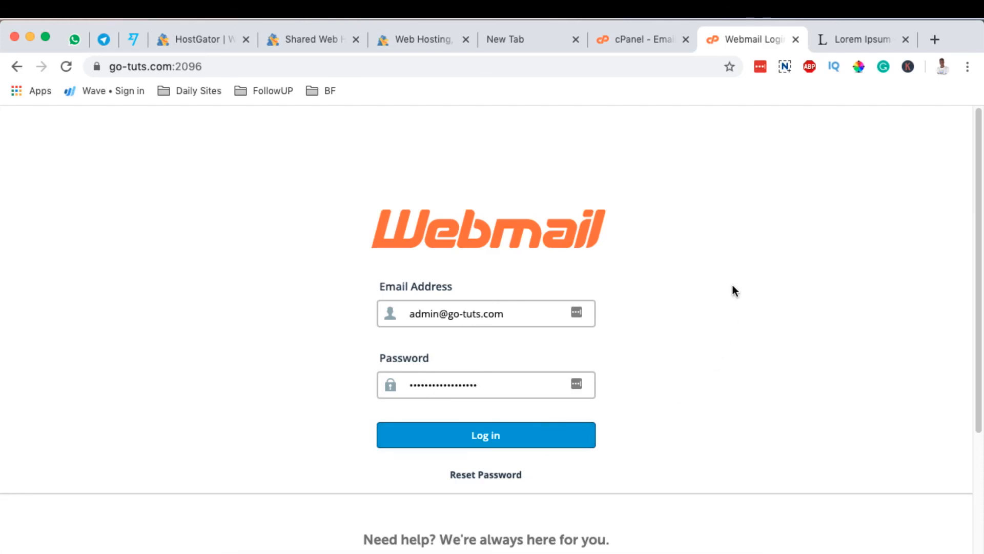